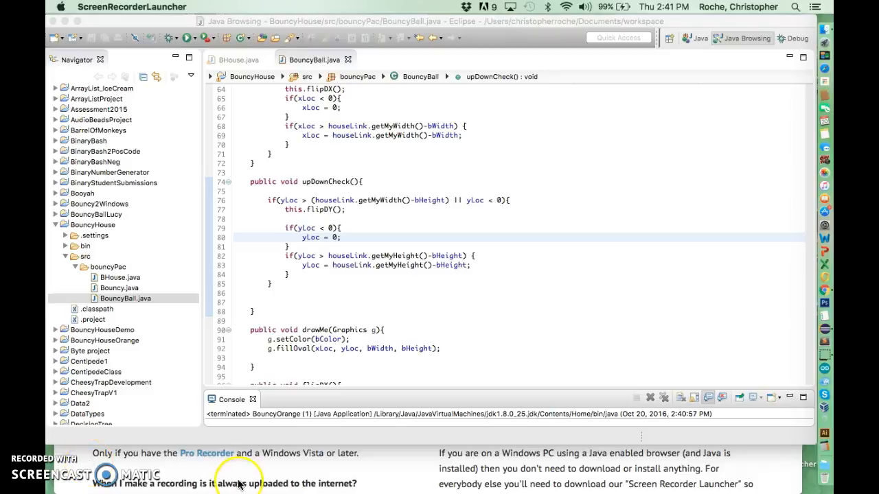
mouse_move(561, 330)
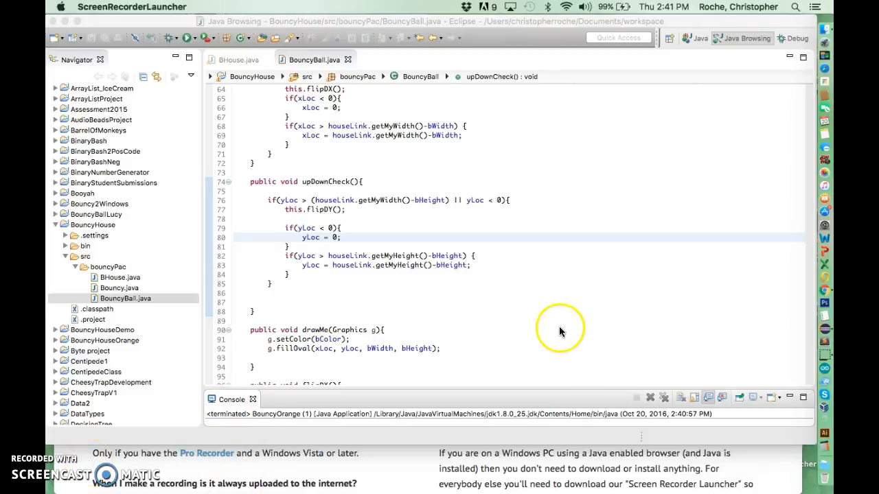
mouse_move(479, 231)
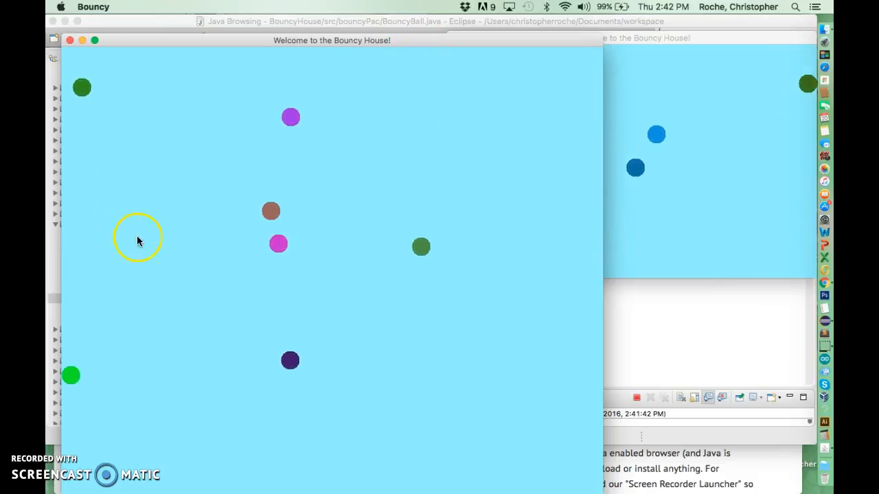
Change getMyWidth() to getMyHeight() in the upDownCheck bounce condition on line 76.
click(92, 6)
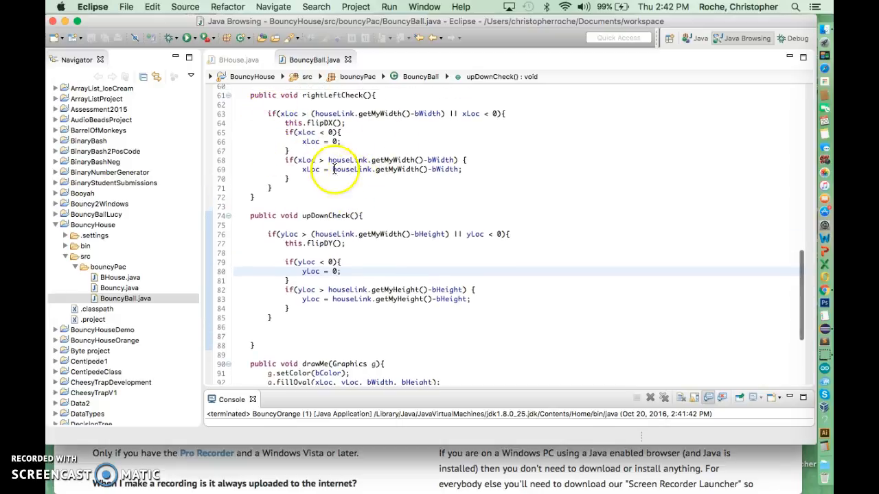
click(368, 235)
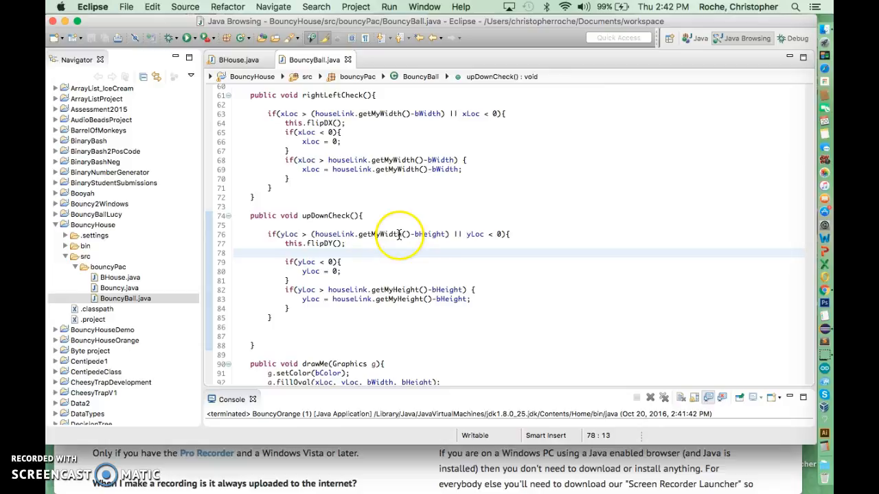
click(400, 235)
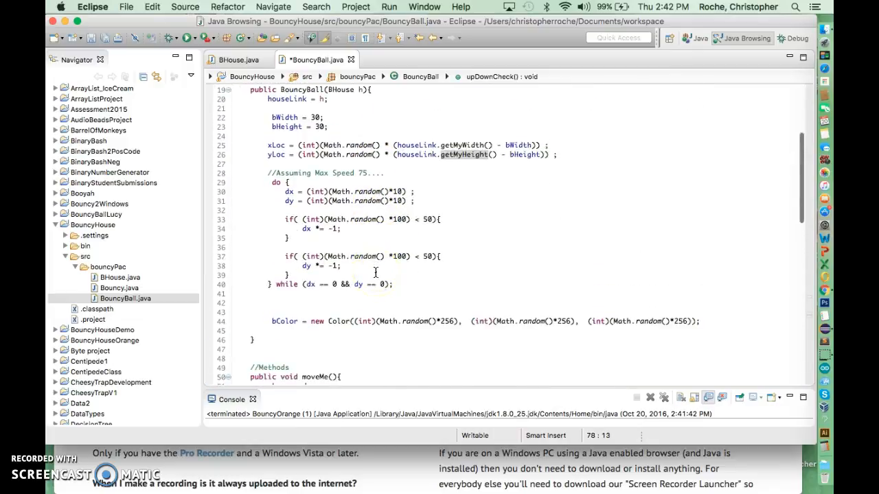
scroll(down, 3)
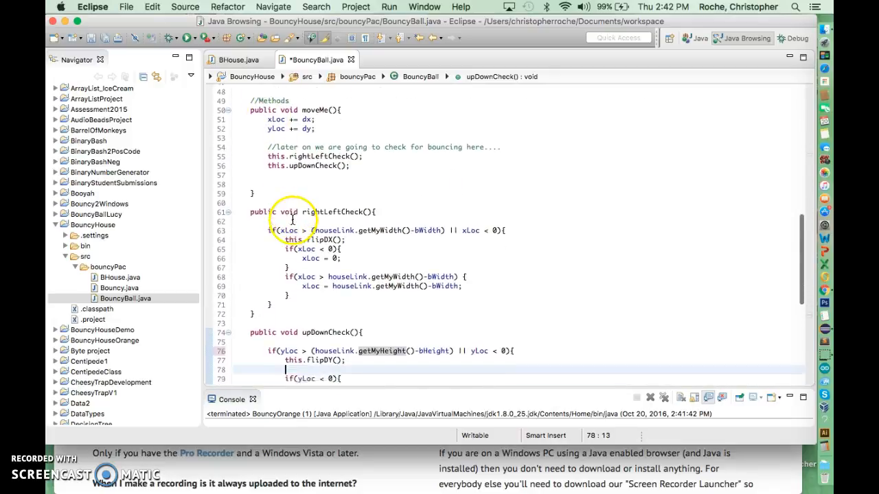
scroll(down, 3)
text(if(yLoc > houseLink.getMyHeight()-bHeight) {)
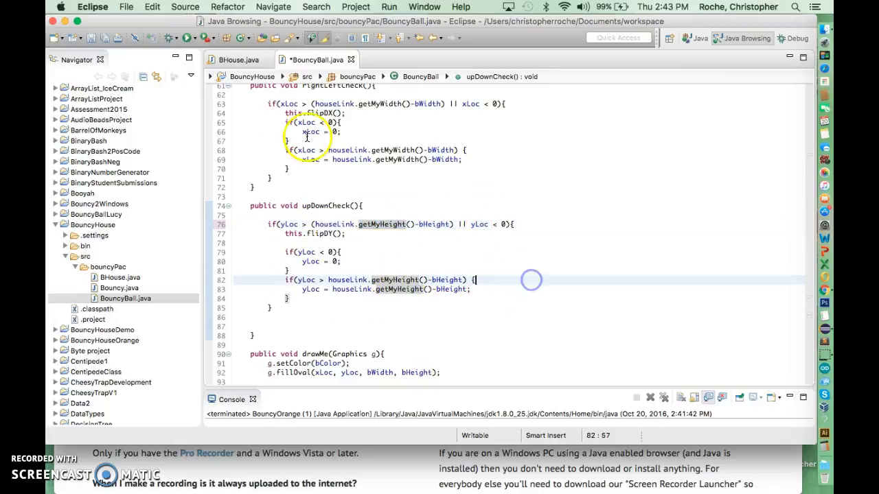
Save BouncyBall.java and relaunch the program with the bounce fix.
click(168, 37)
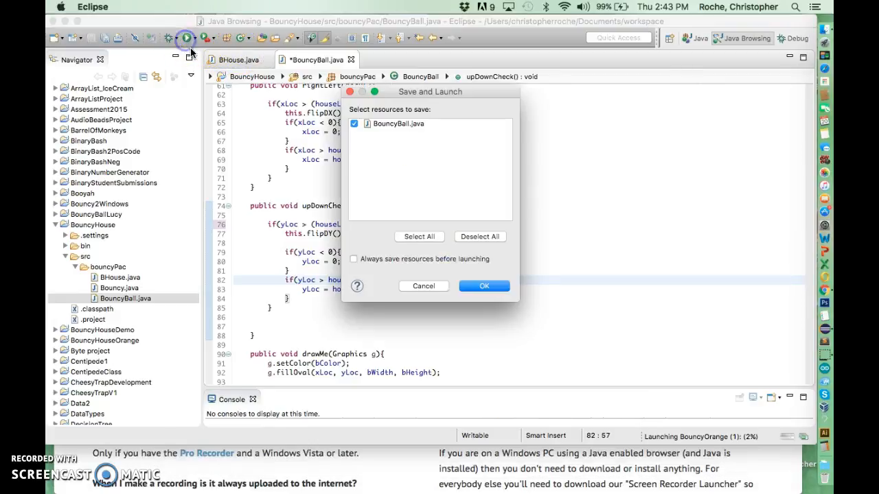
click(483, 287)
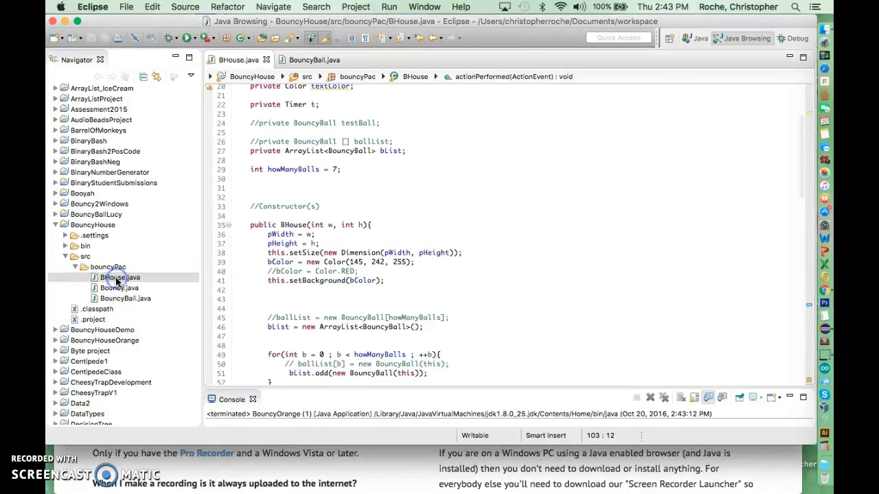
Open Bouncy.java and change the BHouse height argument from 400 to 400-20.
scroll(down, 3)
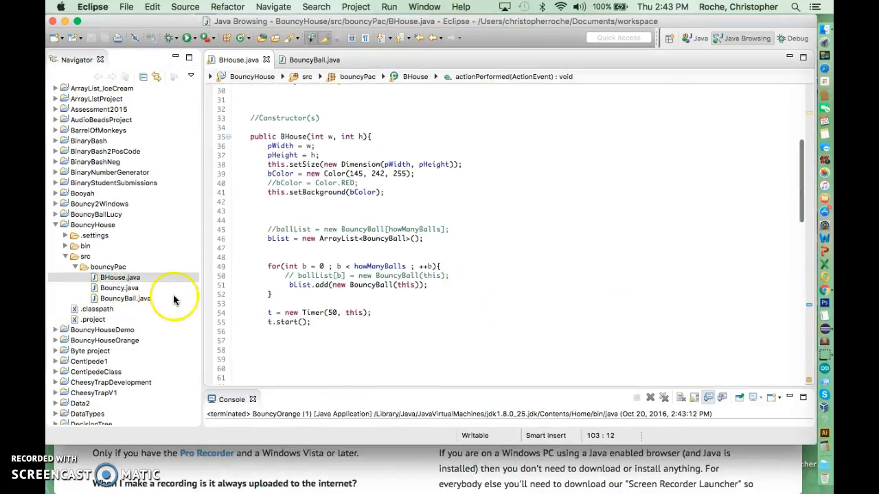
double_click(119, 287)
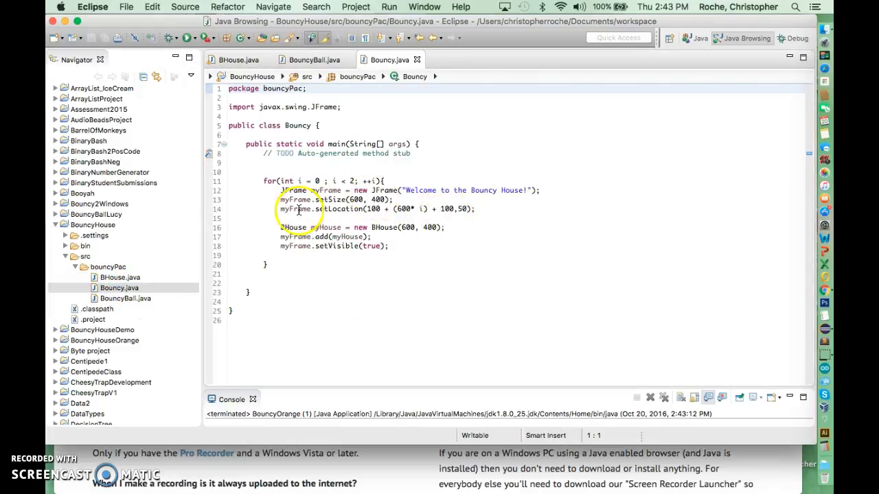
click(434, 227)
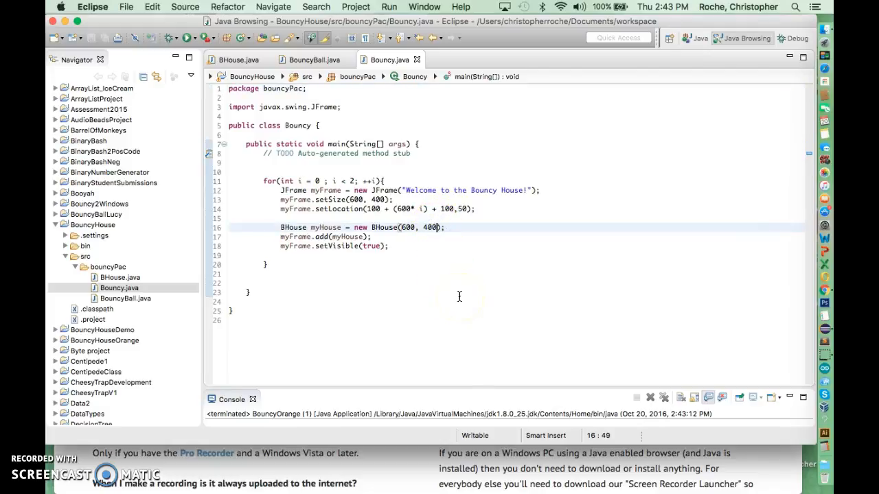
text(-20)
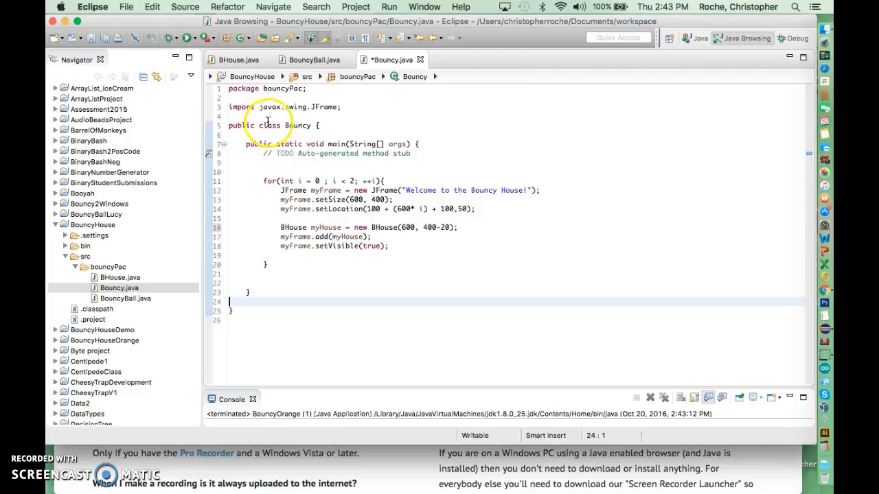
click(379, 163)
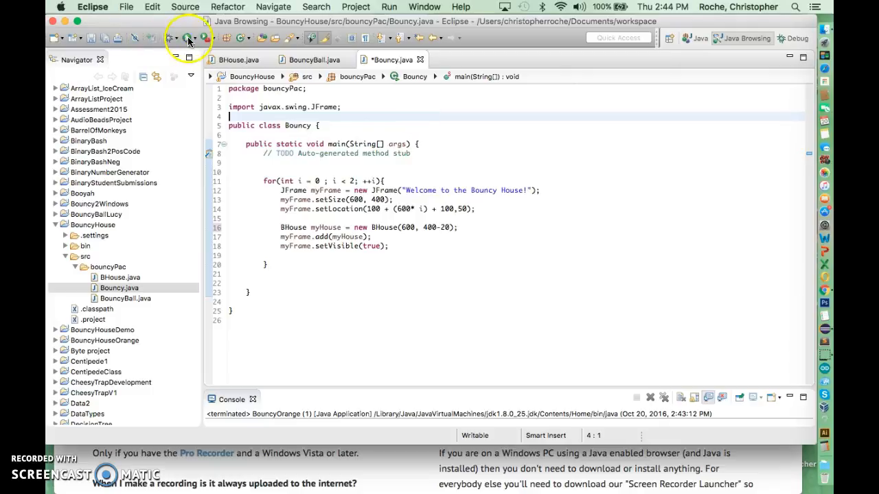
Save and run Bouncy with the 400-20 panels, then reopen a class file.
click(190, 38)
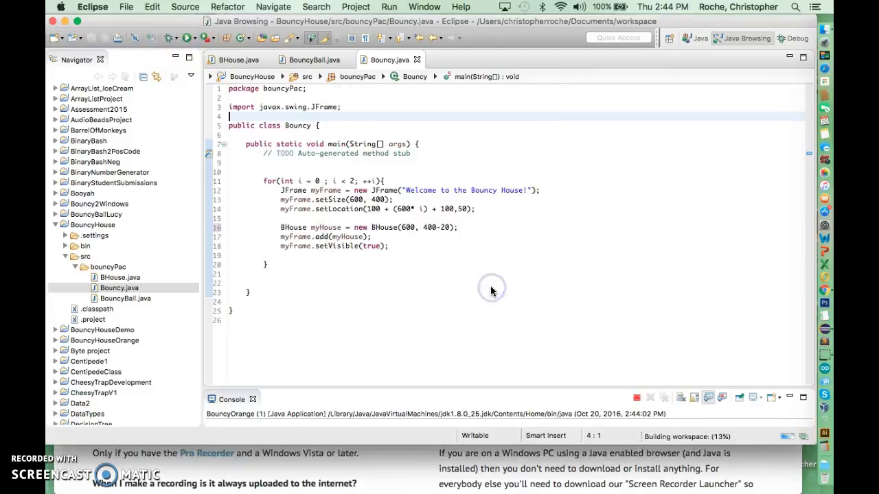
click(390, 7)
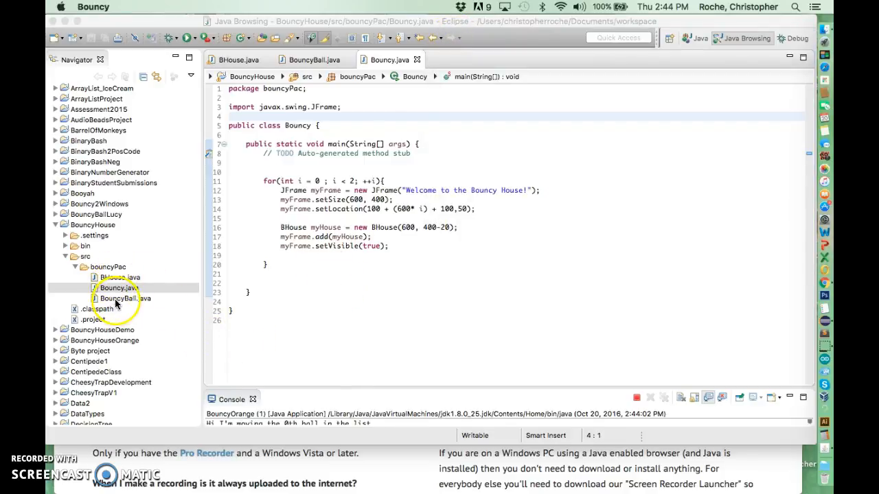
click(637, 399)
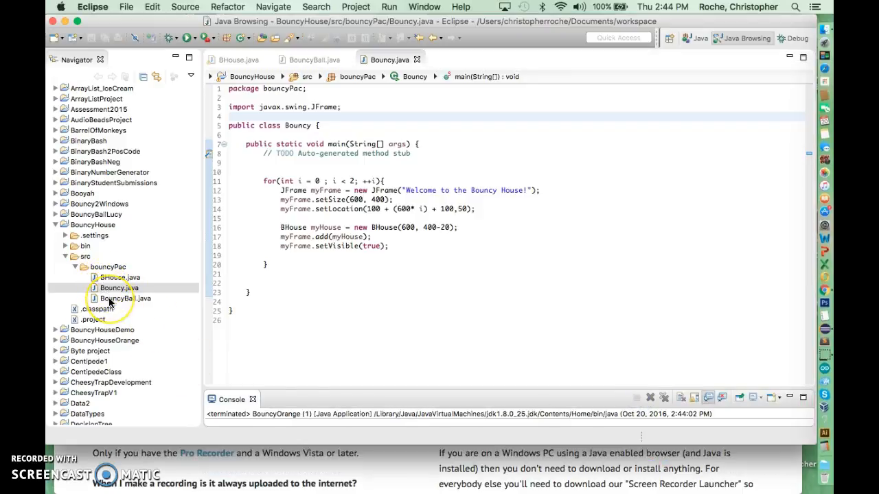
double_click(125, 298)
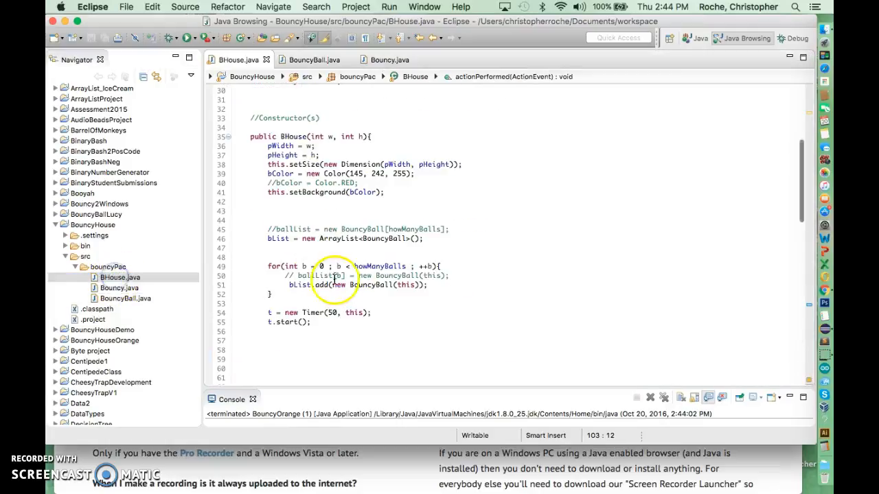
scroll(up, 3)
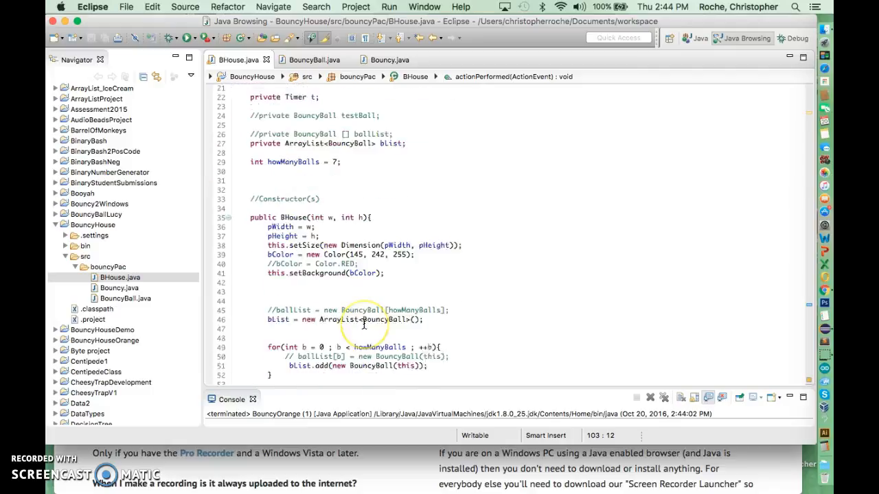
scroll(down, 3)
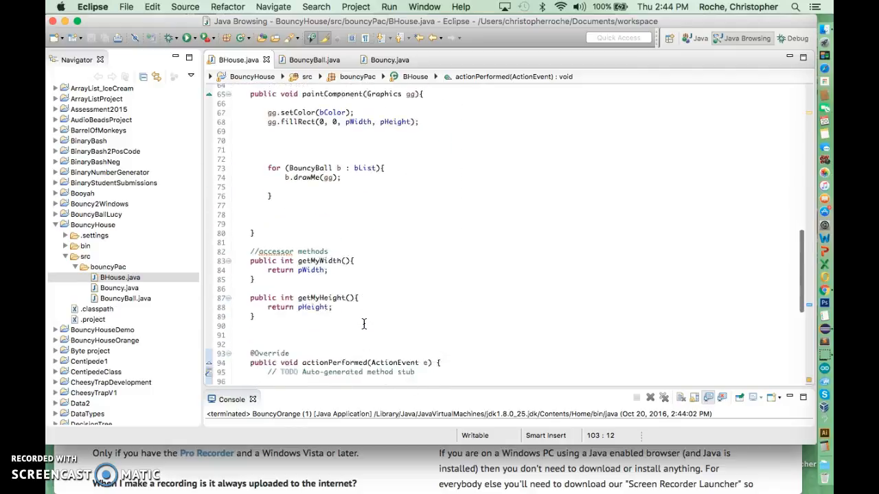
scroll(down, 3)
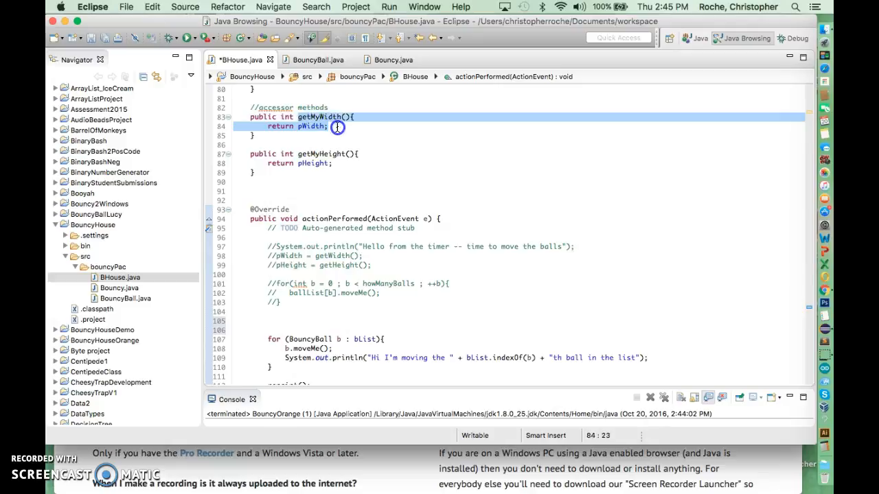
Add pWidth = getWidth(); and pHeight = getHeight(); above the ball-moving loop.
click(328, 165)
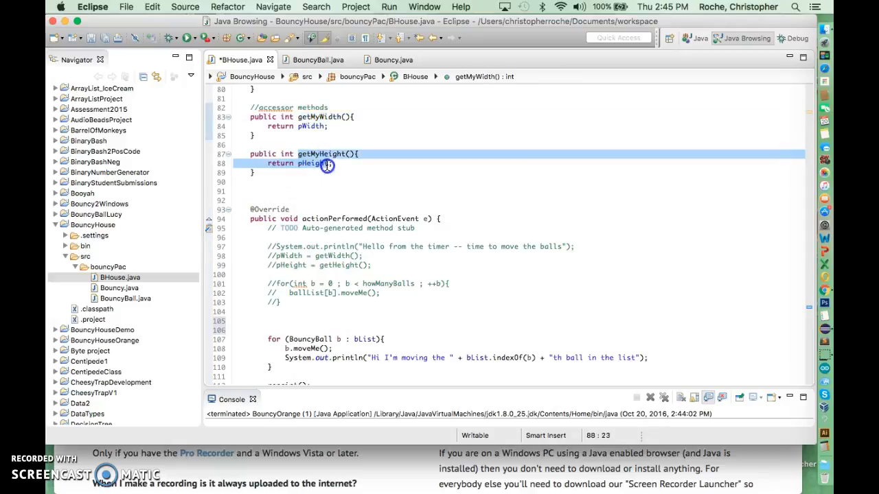
click(285, 302)
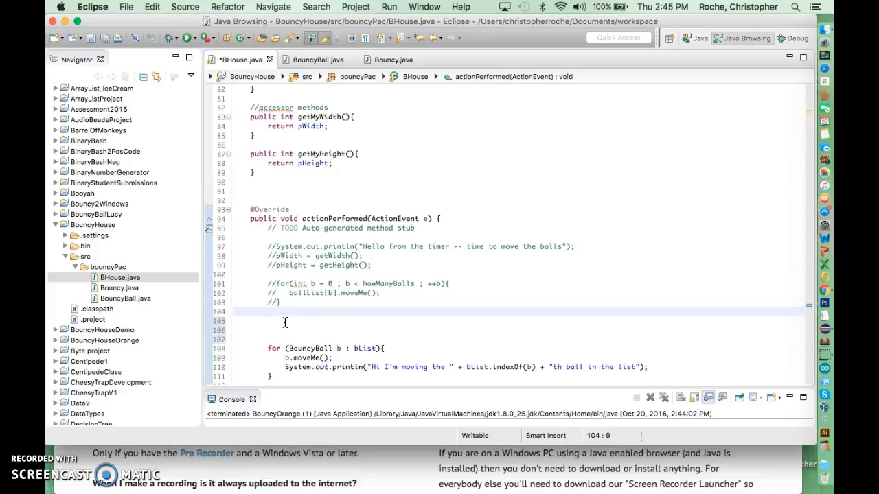
text(pWidth)
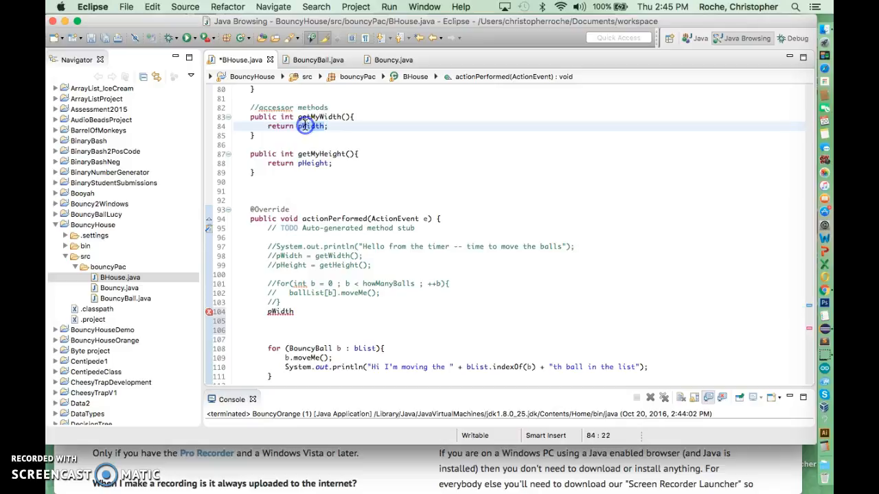
click(300, 313)
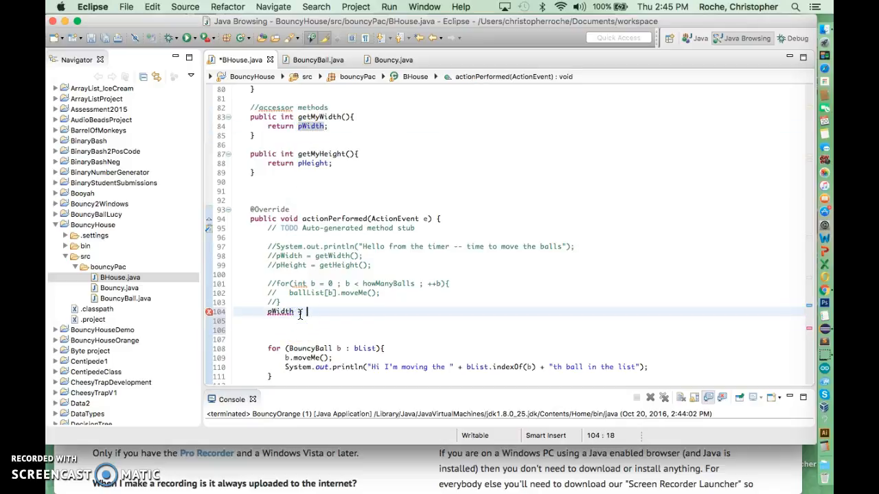
text(getWidt)
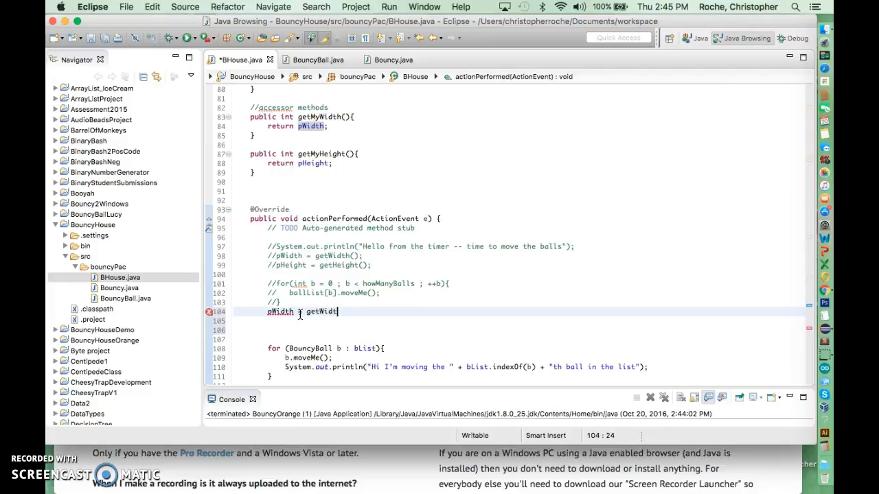
text(h();)
click(518, 320)
text(p)
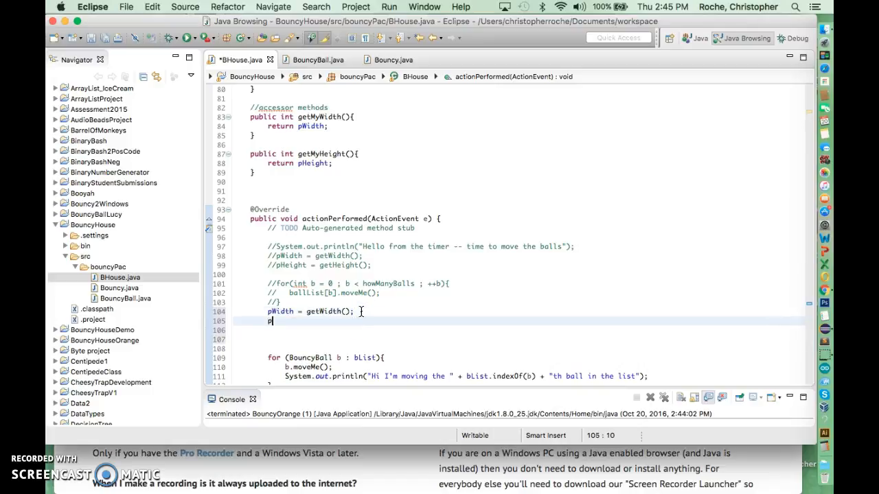
text(Height = g)
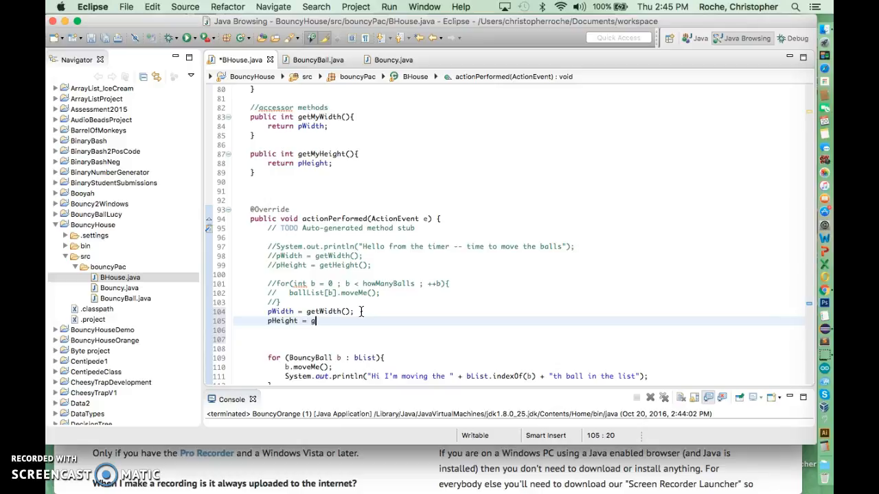
text(etHeight)
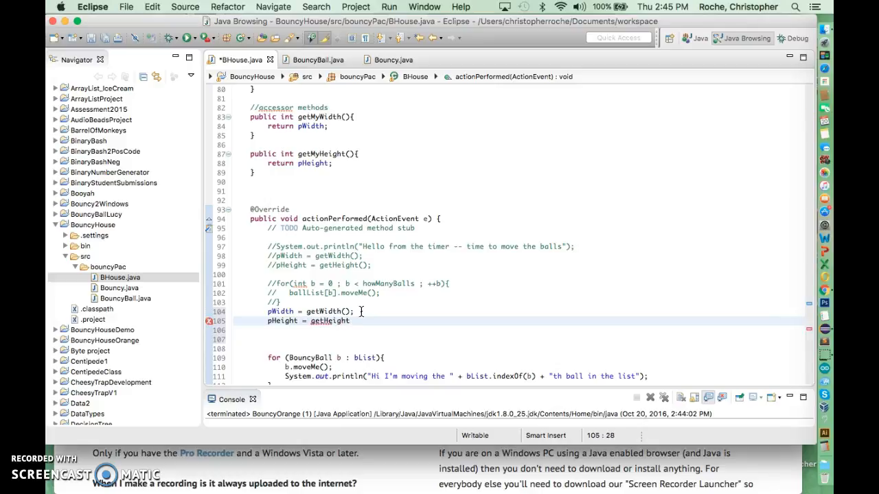
text(();)
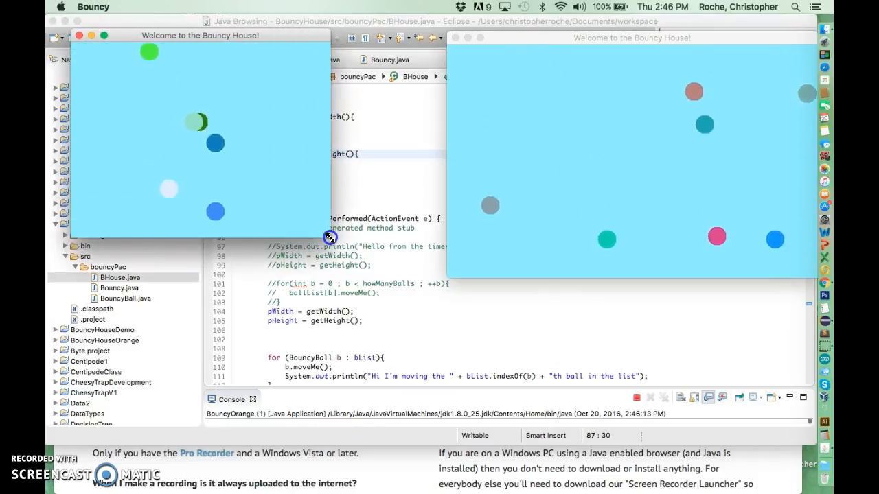
Return to Eclipse after watching two bouncing-ball windows, one resized smaller.
click(93, 7)
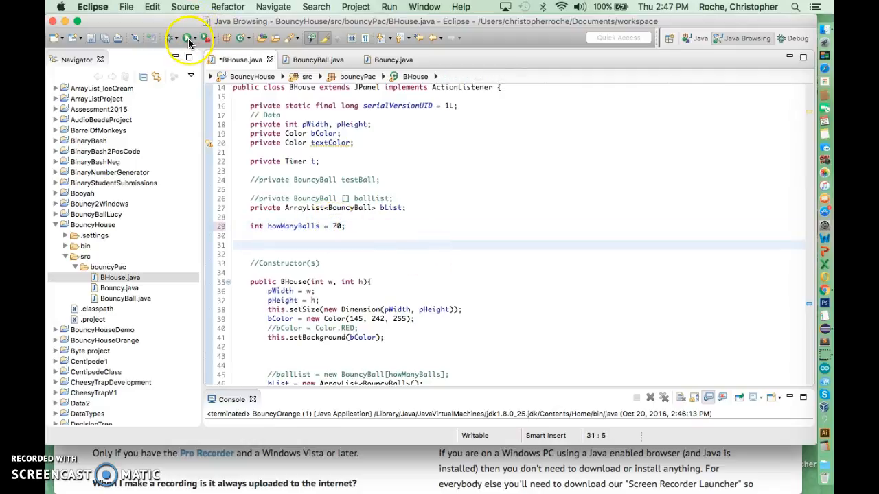
Reopen Bouncy.java from the Navigator after setting howManyBalls to 70.
click(118, 288)
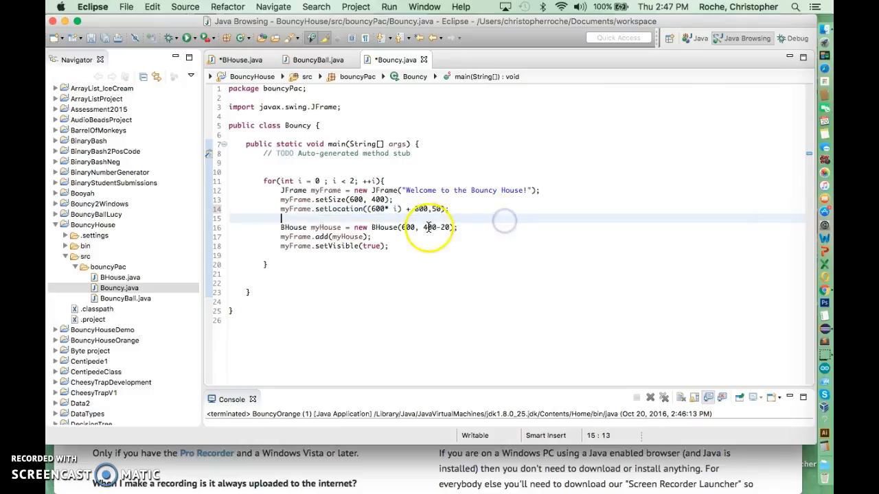
Save Bouncy.java and BHouse.java and launch the program with windows spaced further apart.
click(187, 38)
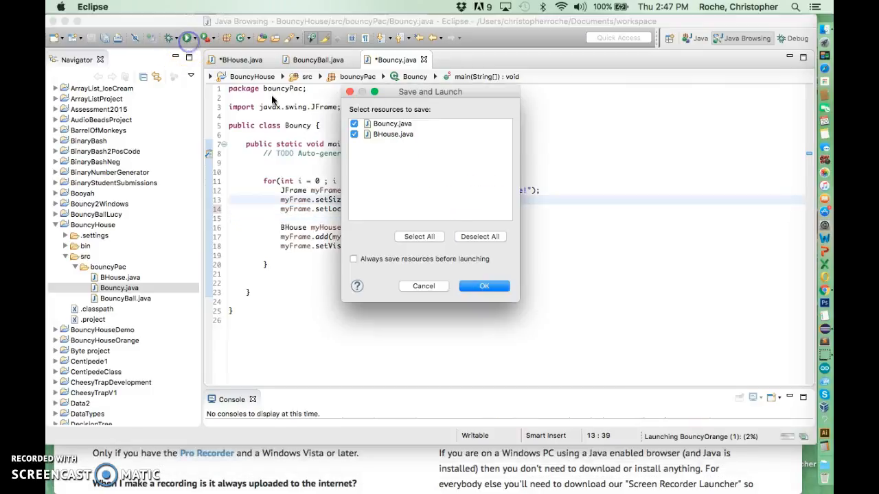
click(484, 286)
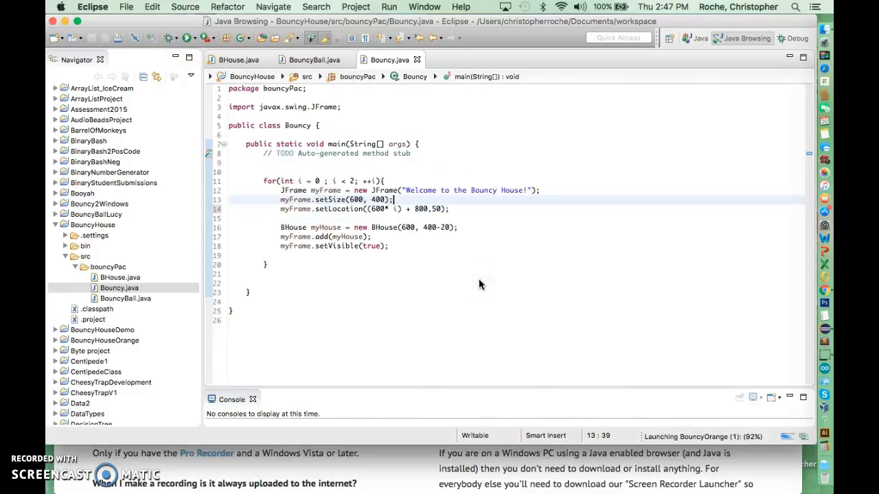